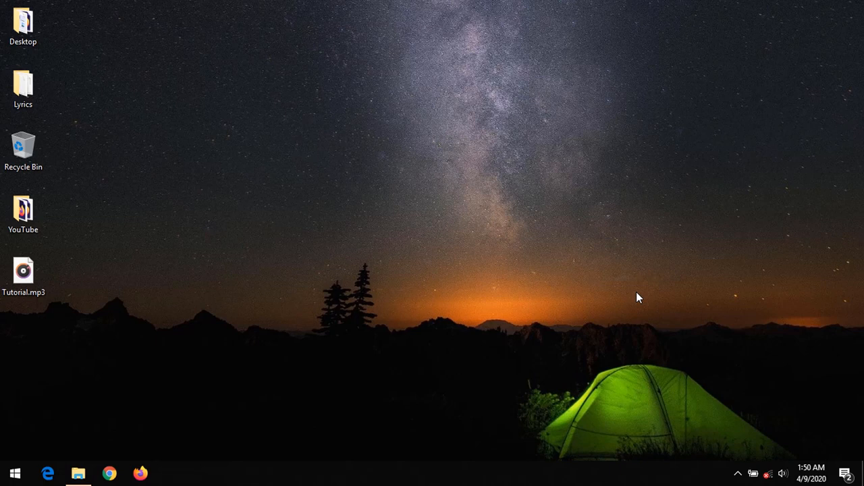
mouse_move(435, 164)
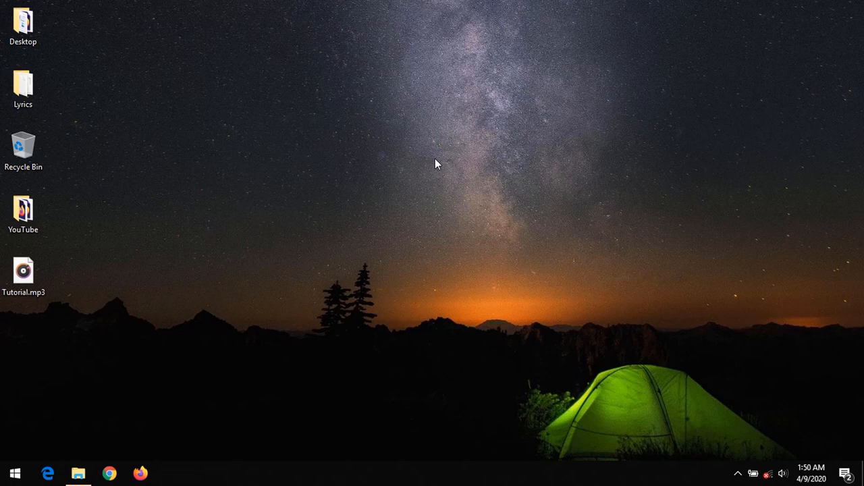
mouse_move(218, 102)
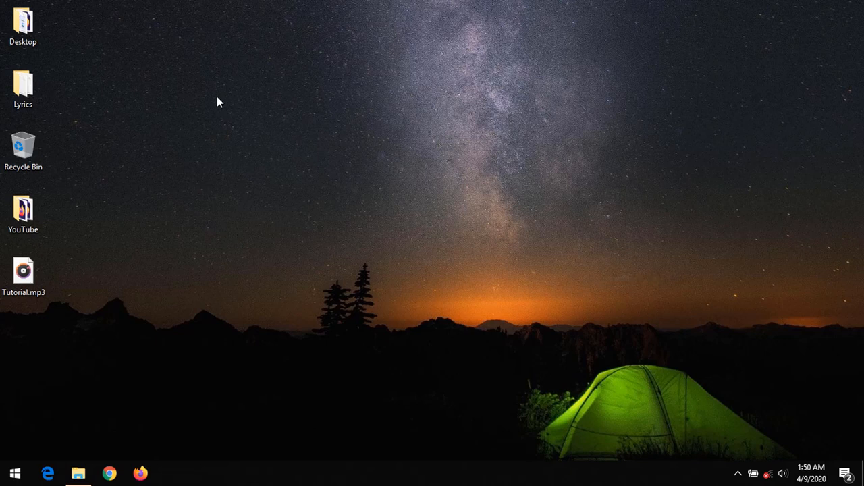
mouse_move(197, 158)
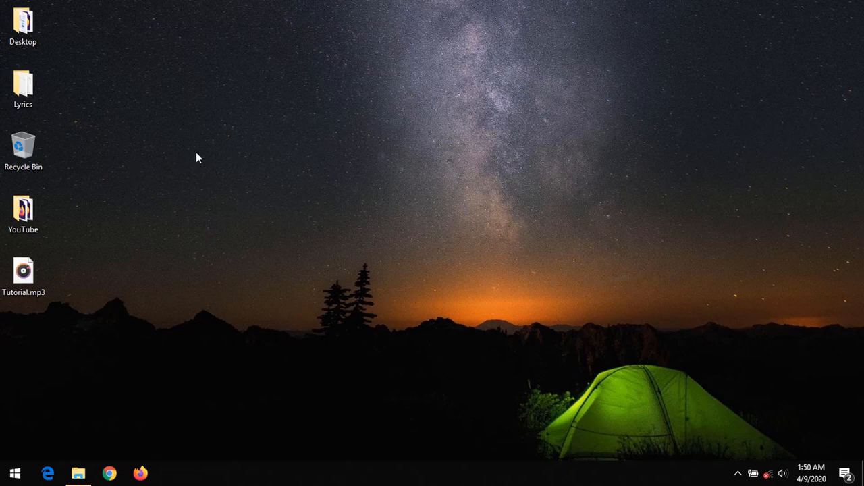
mouse_move(142, 199)
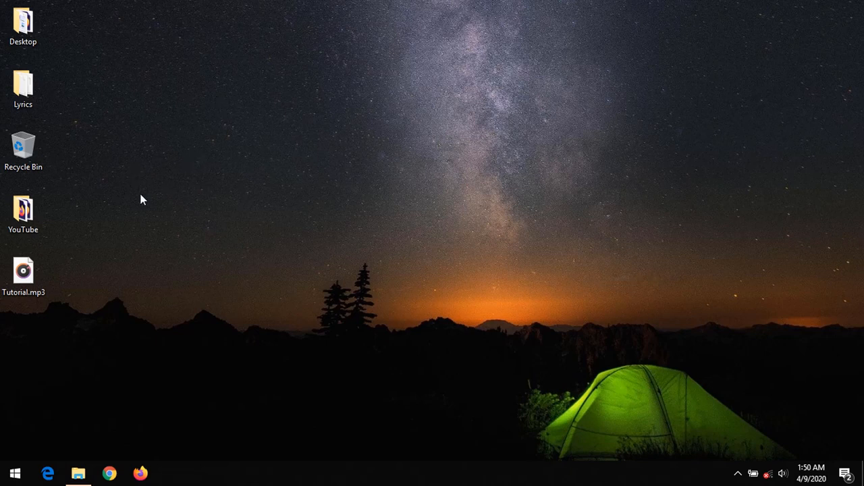
mouse_move(137, 270)
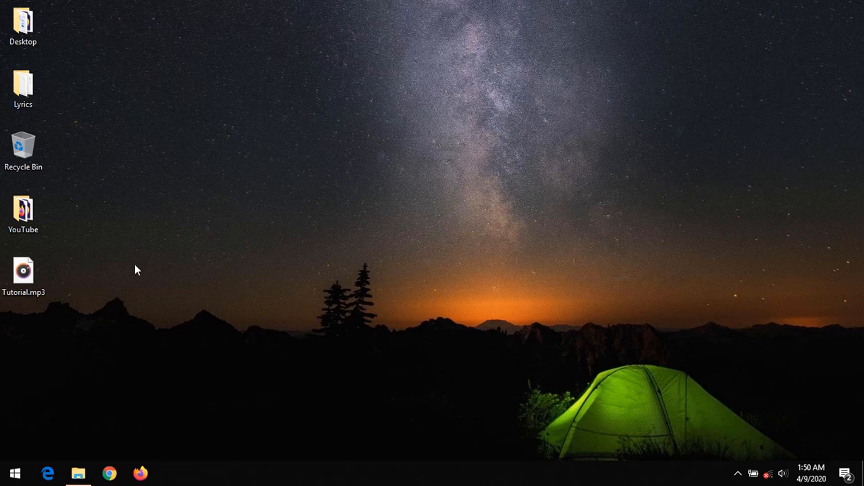
Select the Tutorial.mp3 file on the desktop
click(23, 270)
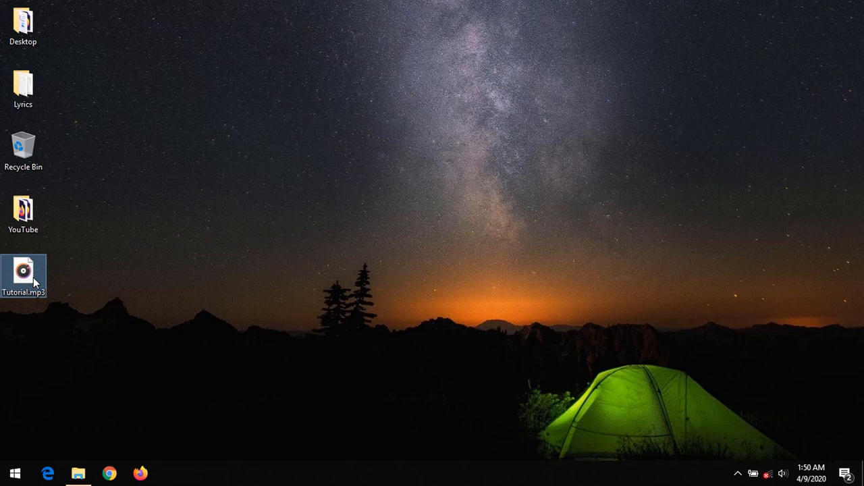
mouse_move(173, 197)
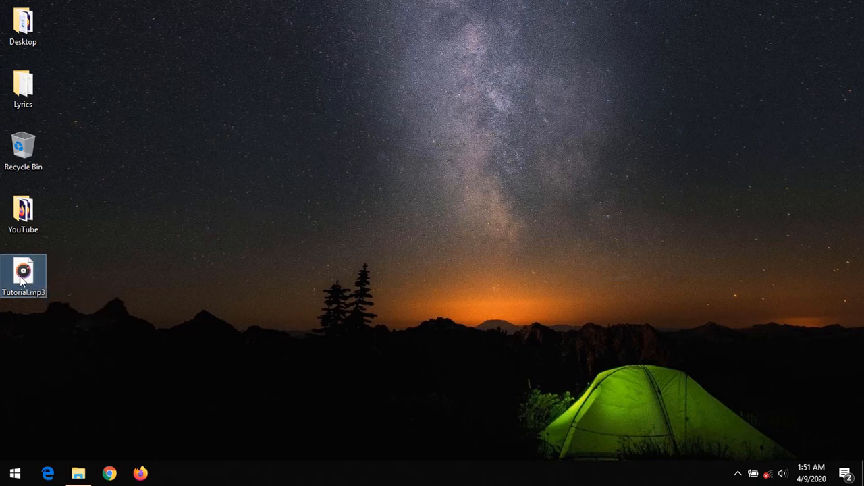
mouse_move(23, 270)
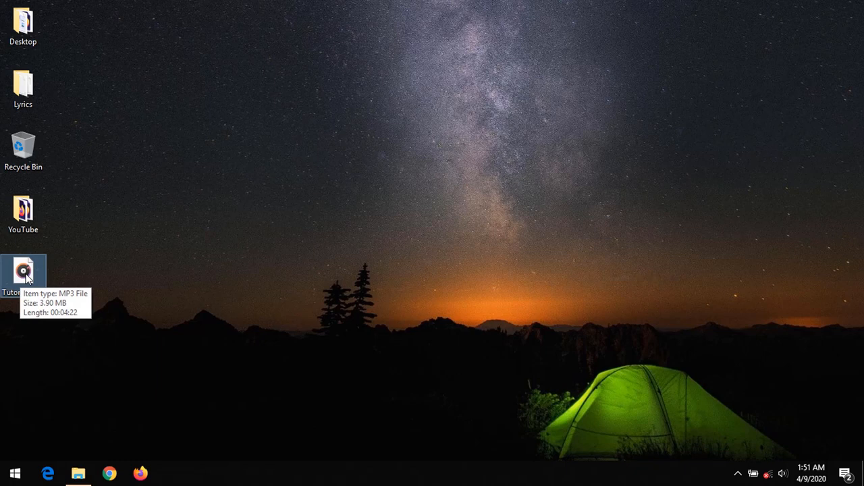
Open Tutorial.mp3 in Mp3tag from its right-click menu
right_click(23, 270)
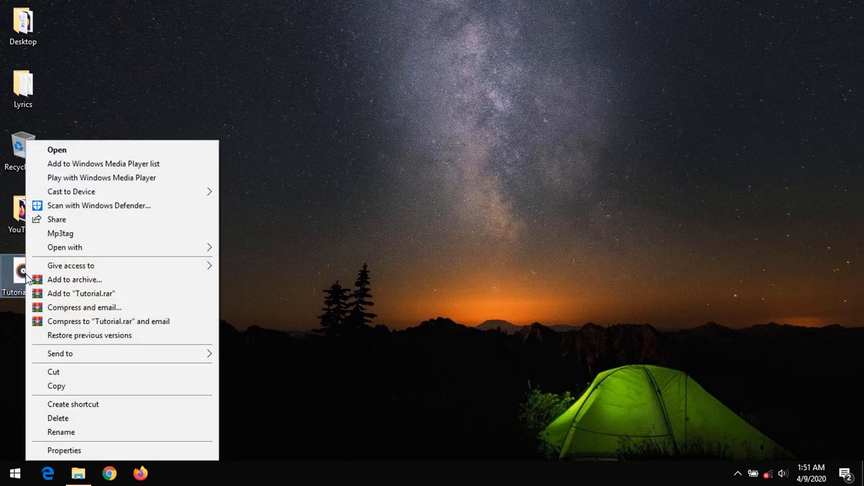
mouse_move(60, 233)
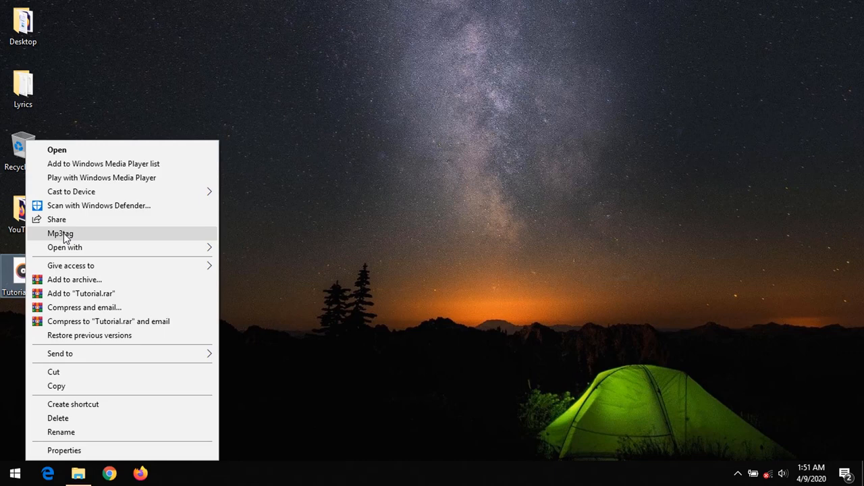
click(60, 233)
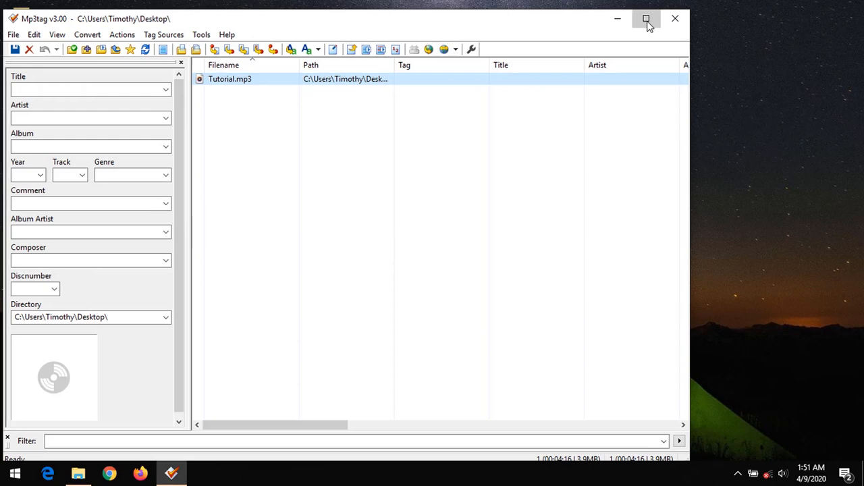
Maximize the Mp3tag window and enter the title 'Tutorial edit tags'
click(646, 18)
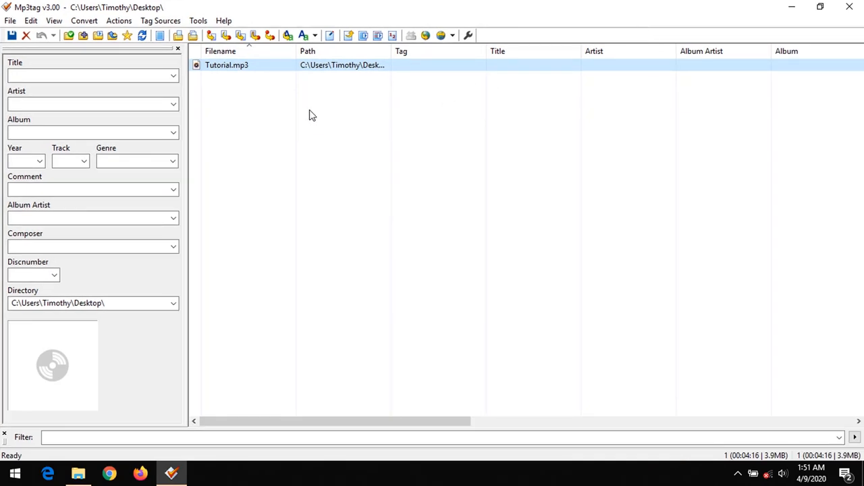
click(88, 76)
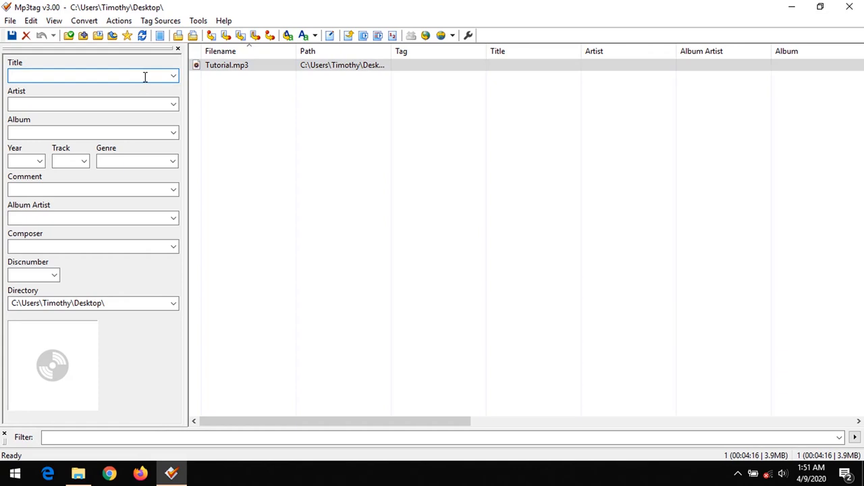
text(Tutorial edi)
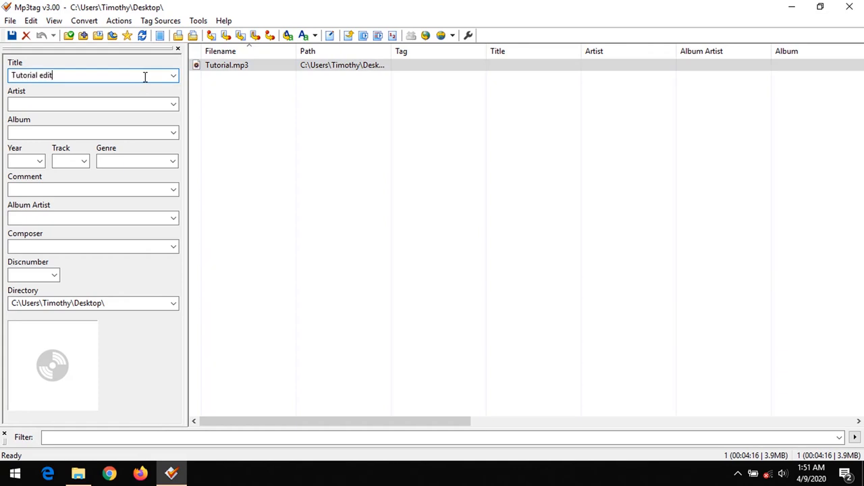
text(tags)
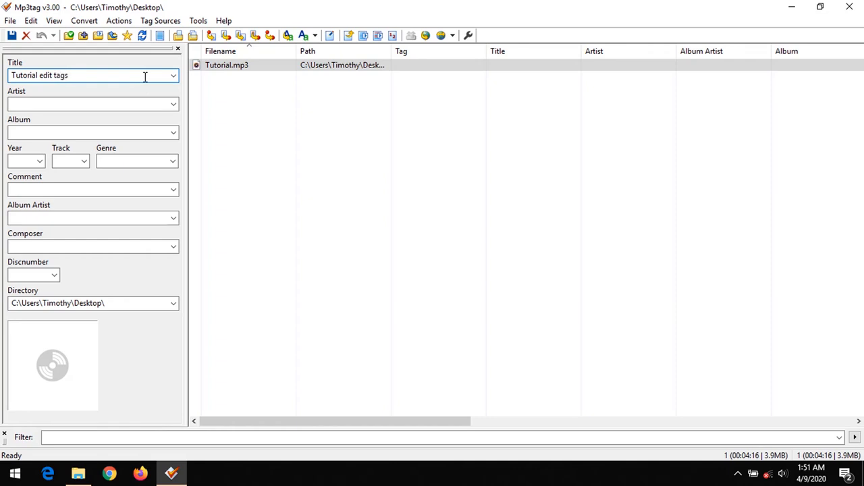
Enter Artist 'AboutDevice' and start the Year with '20'
click(93, 103)
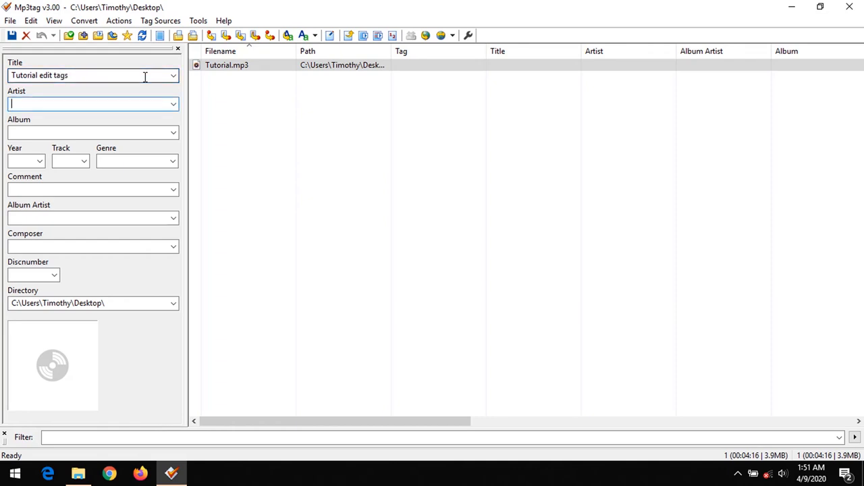
text(AboutDe)
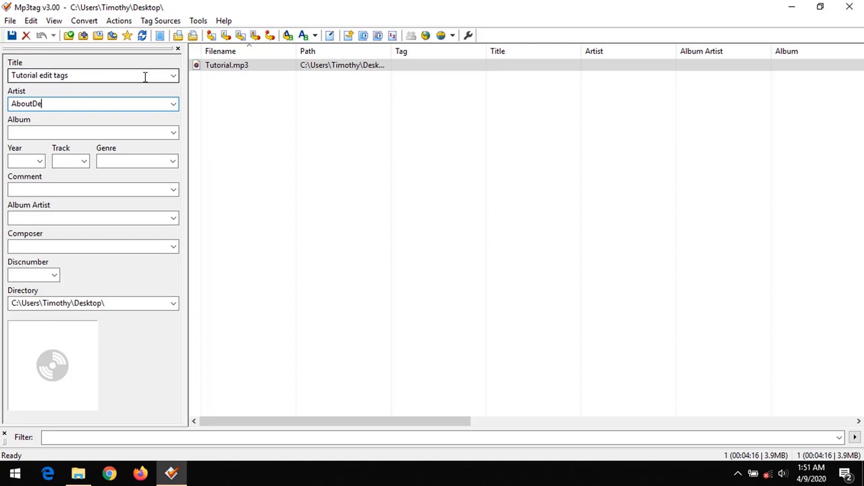
text(vice)
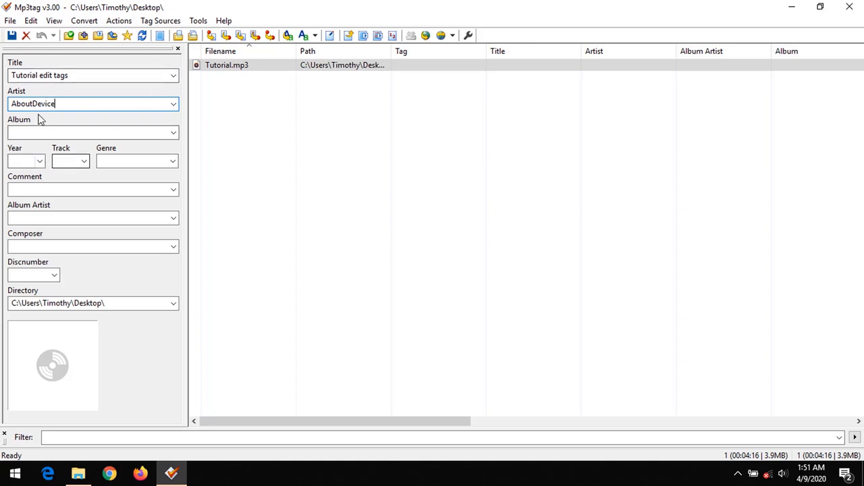
click(26, 161)
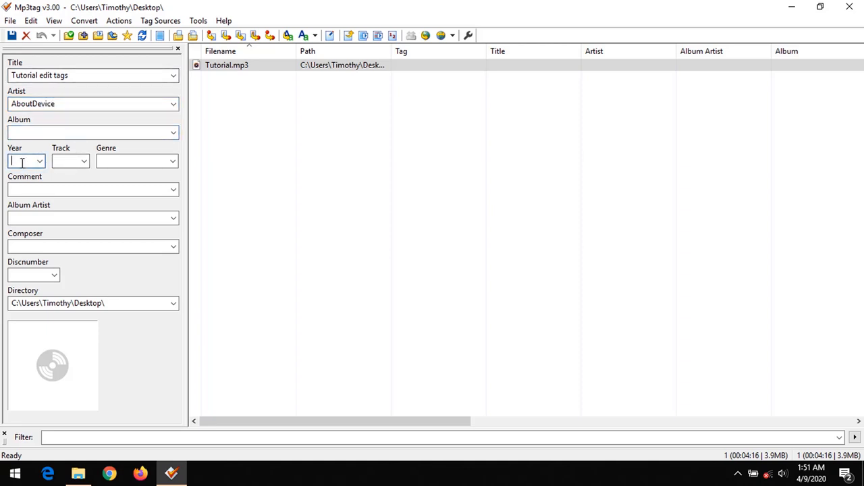
text(20)
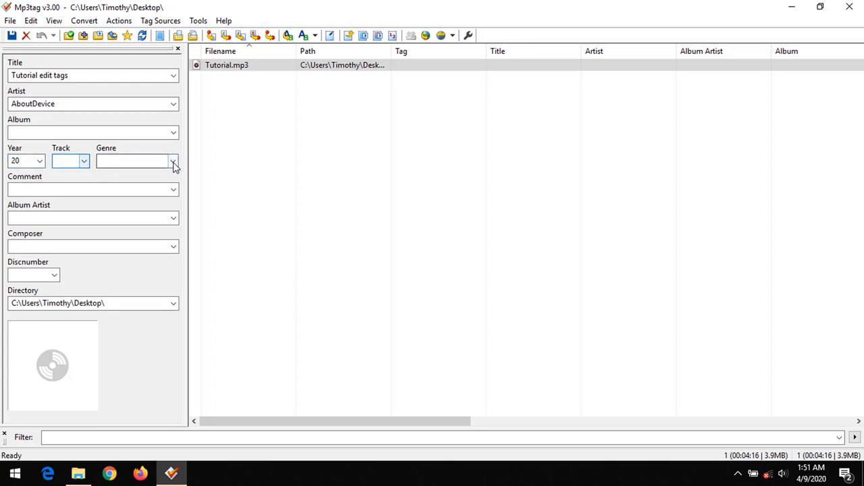
click(173, 160)
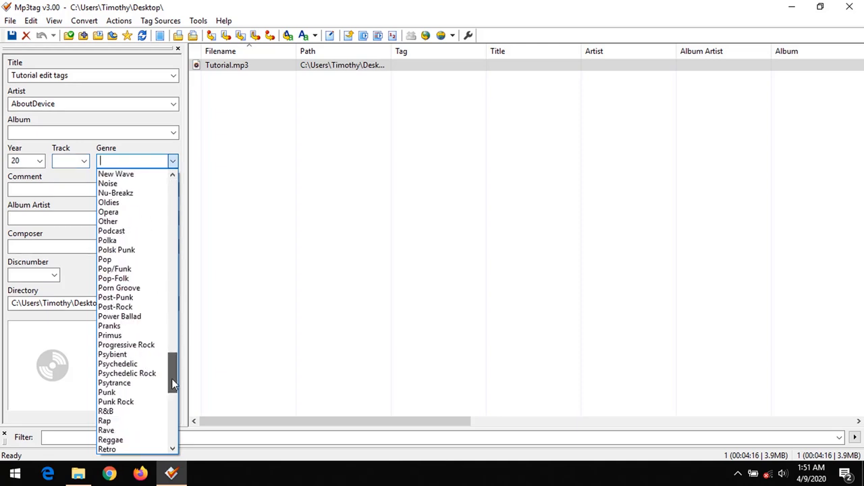
scroll(up, 3)
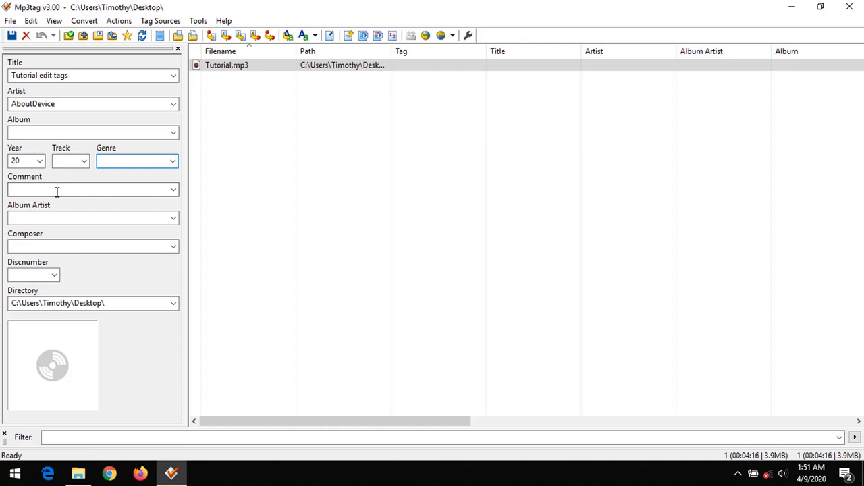
click(88, 190)
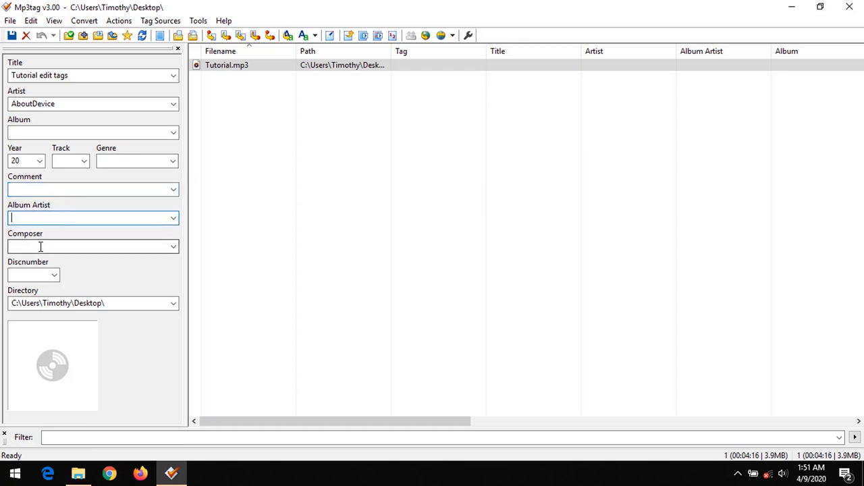
click(54, 275)
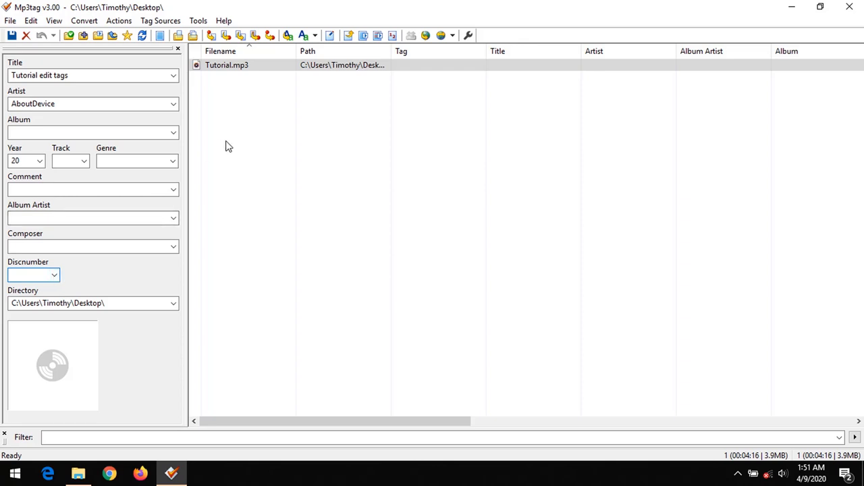
mouse_move(41, 378)
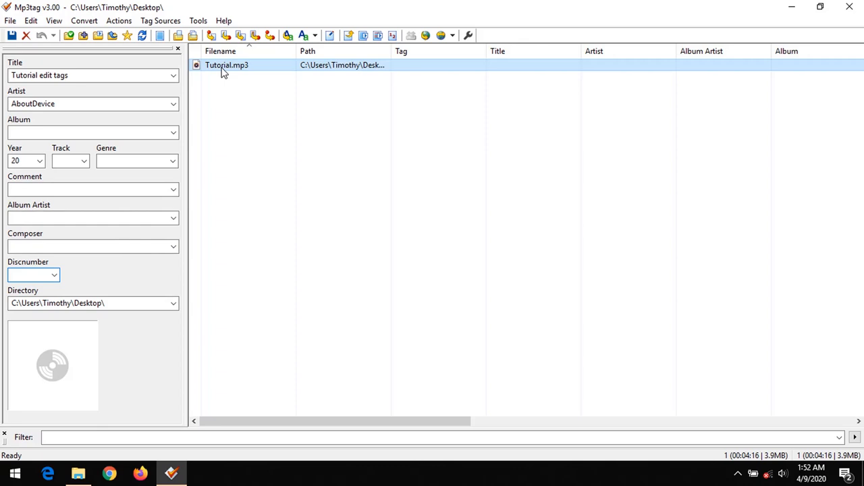
Check Tutorial.mp3's Extended Tags, find no metadata, and close the dialog
right_click(226, 65)
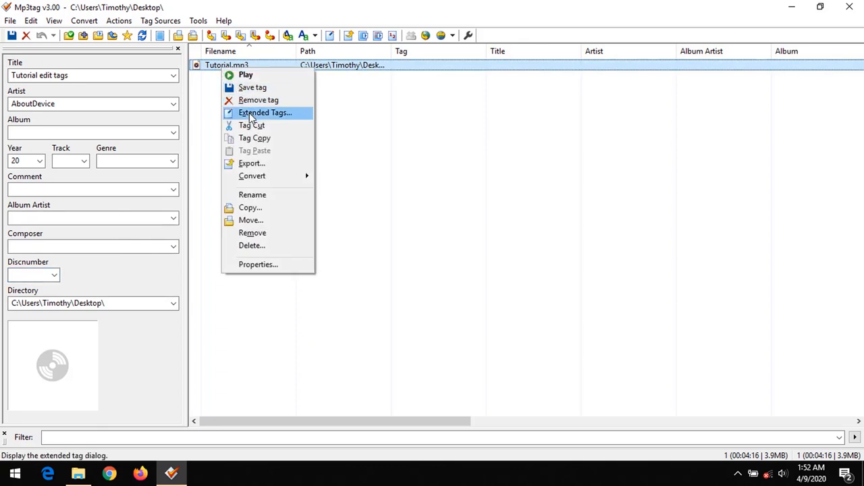
click(265, 112)
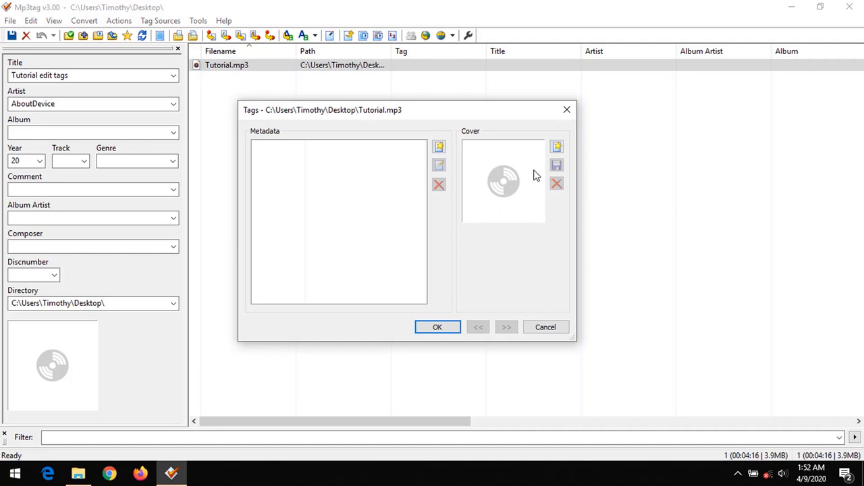
mouse_move(515, 180)
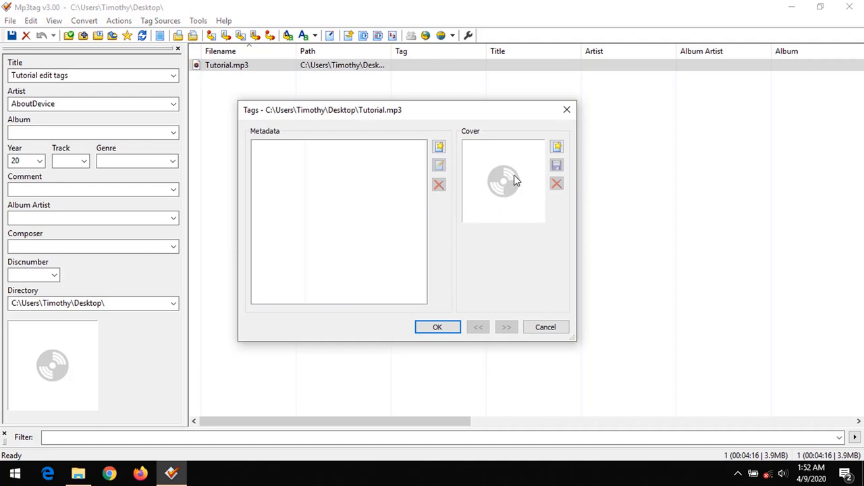
click(436, 326)
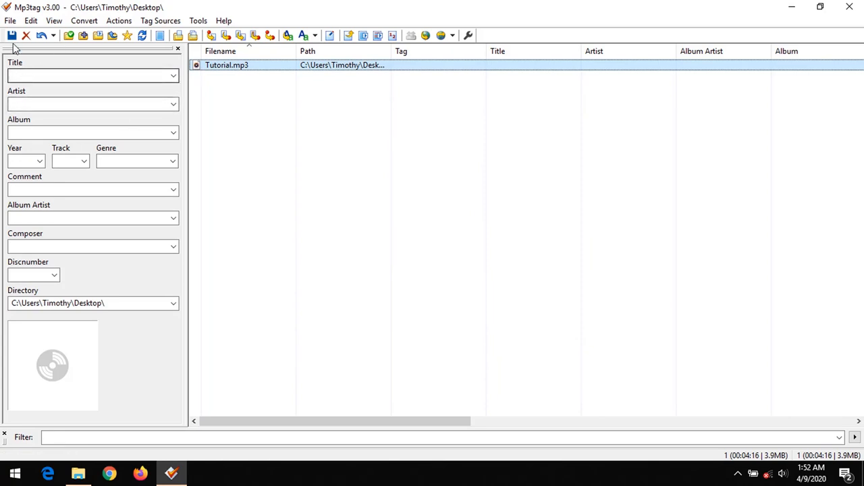
Enter Title 'Tutorial' and Artist 'AboutDevice', then save the tag to the file
click(11, 36)
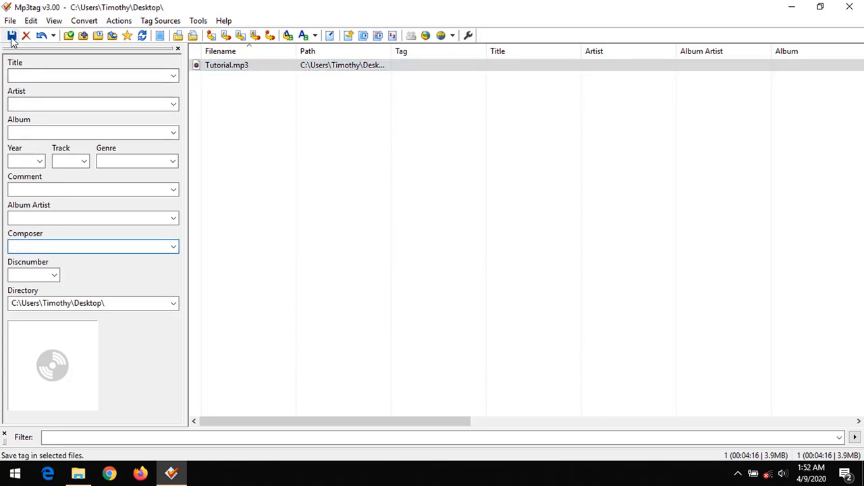
click(11, 35)
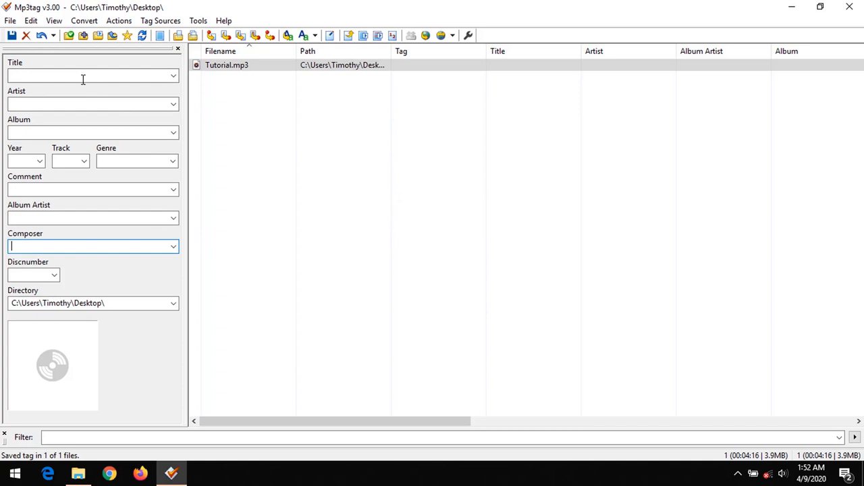
text(Tutorial)
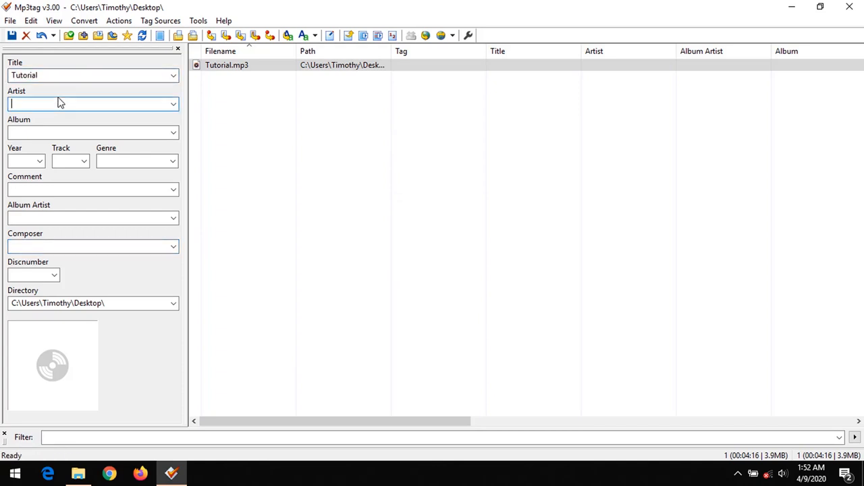
text(Abi)
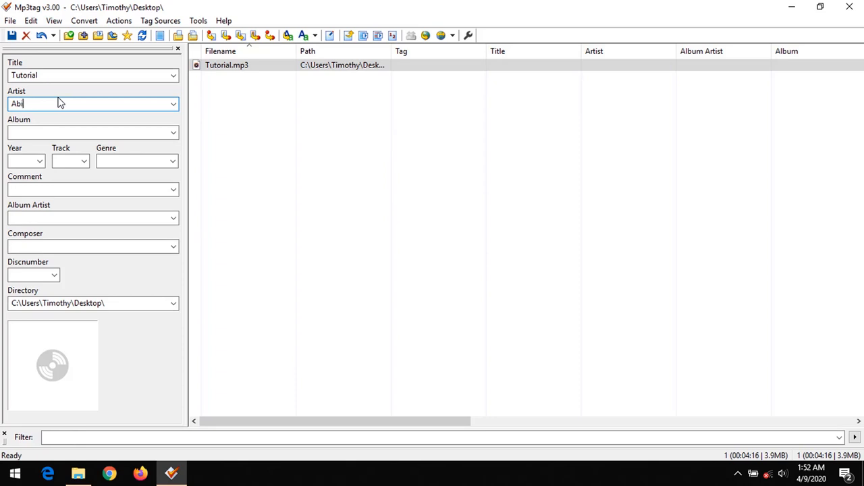
text(out)
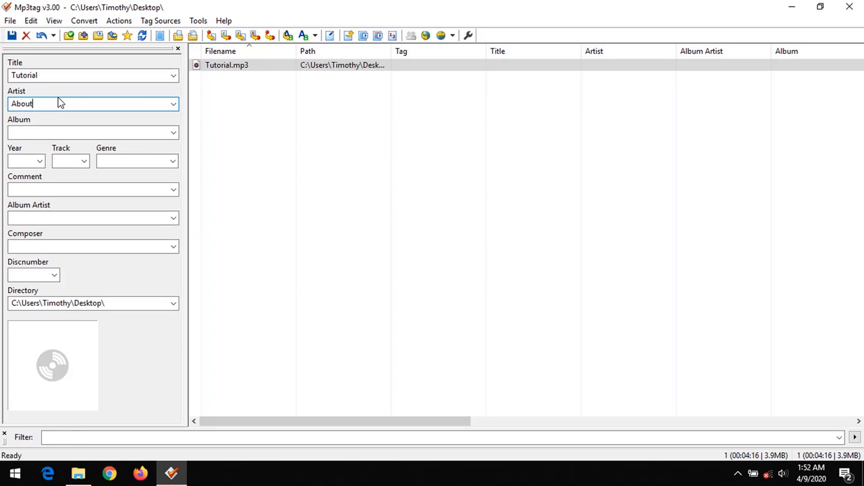
text(Device)
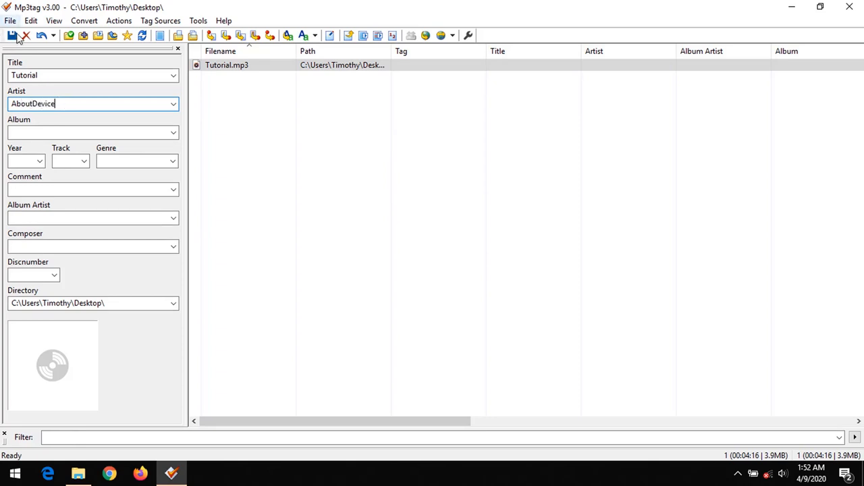
click(11, 35)
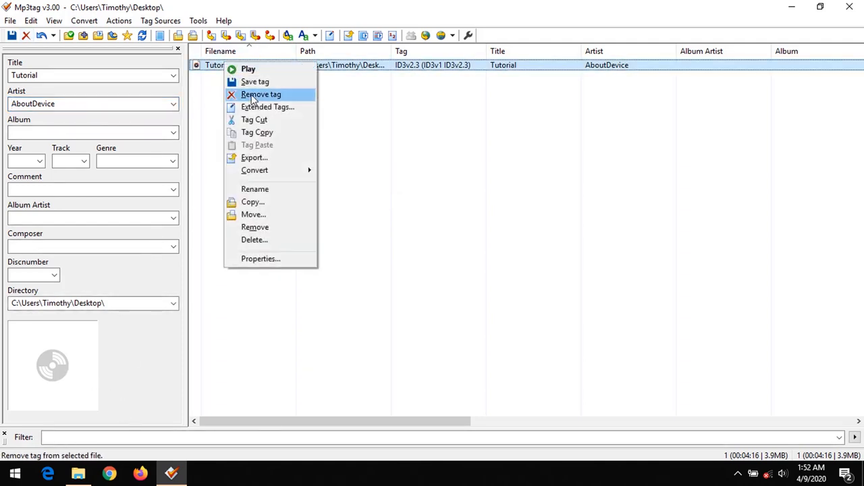
click(267, 106)
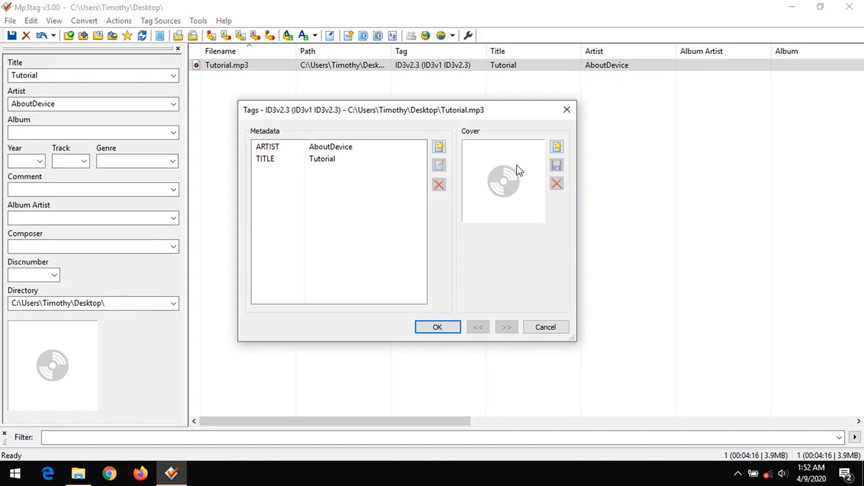
mouse_move(351, 266)
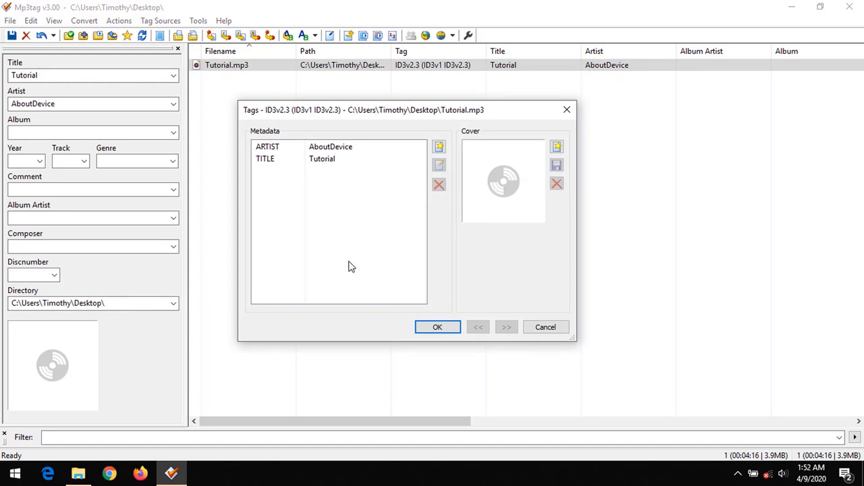
mouse_move(449, 323)
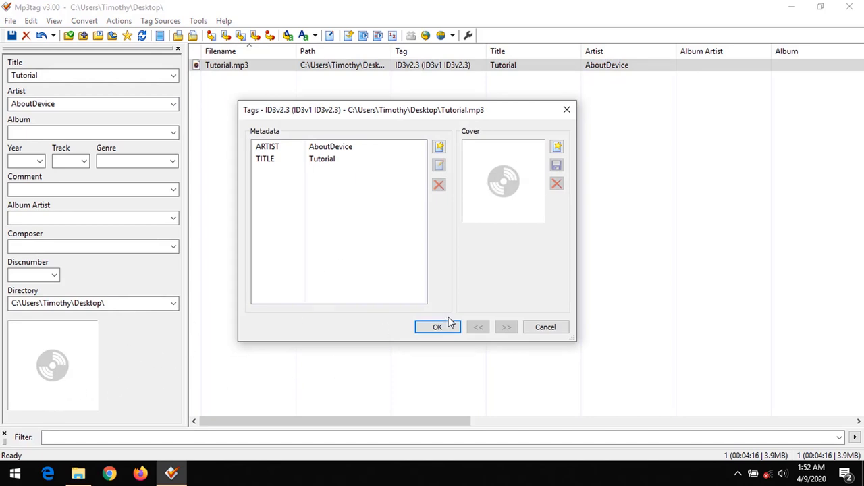
click(437, 327)
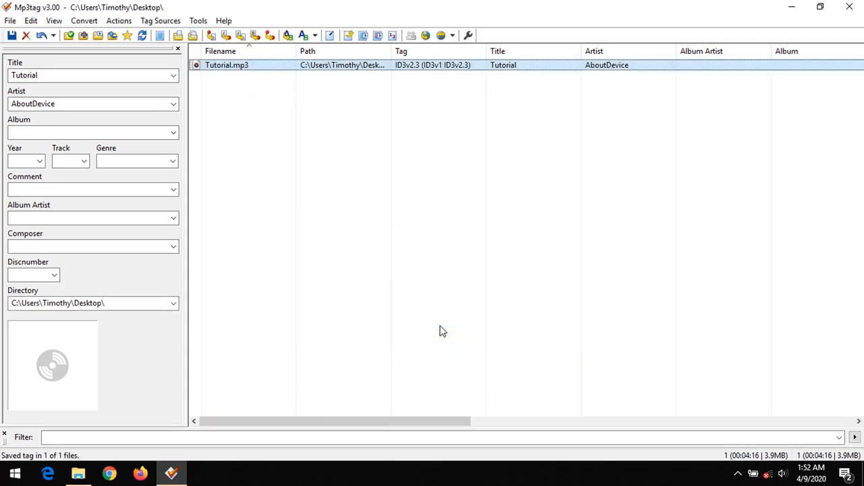